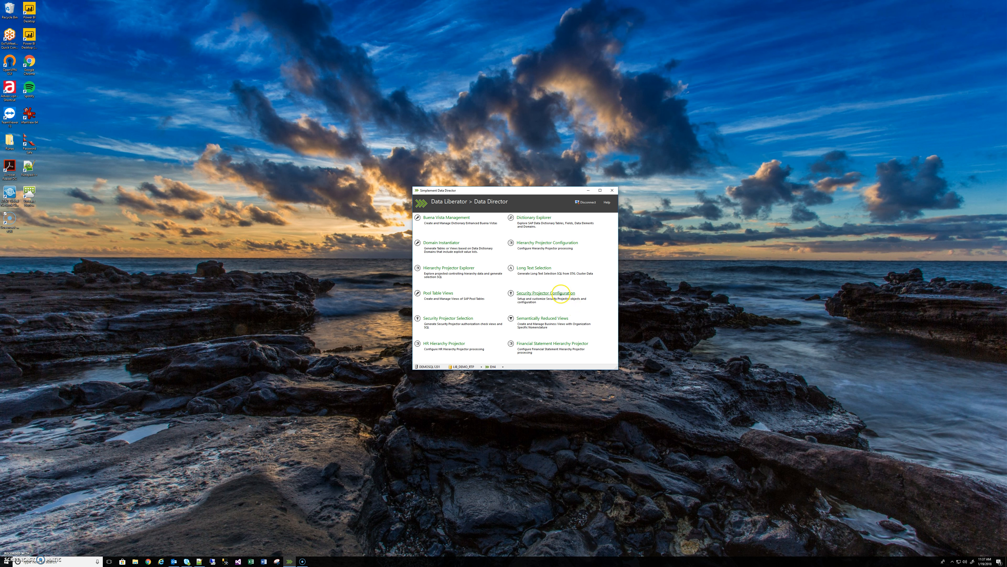
Step: Bring up the Security Projector Configuration window from the Data Director menu
left_click(545, 293)
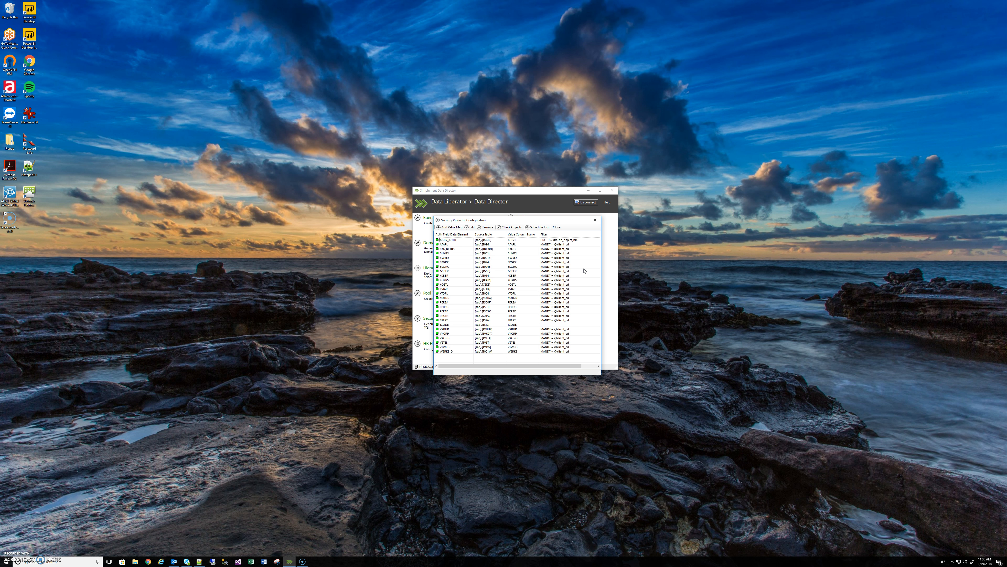
mouse_move(590, 257)
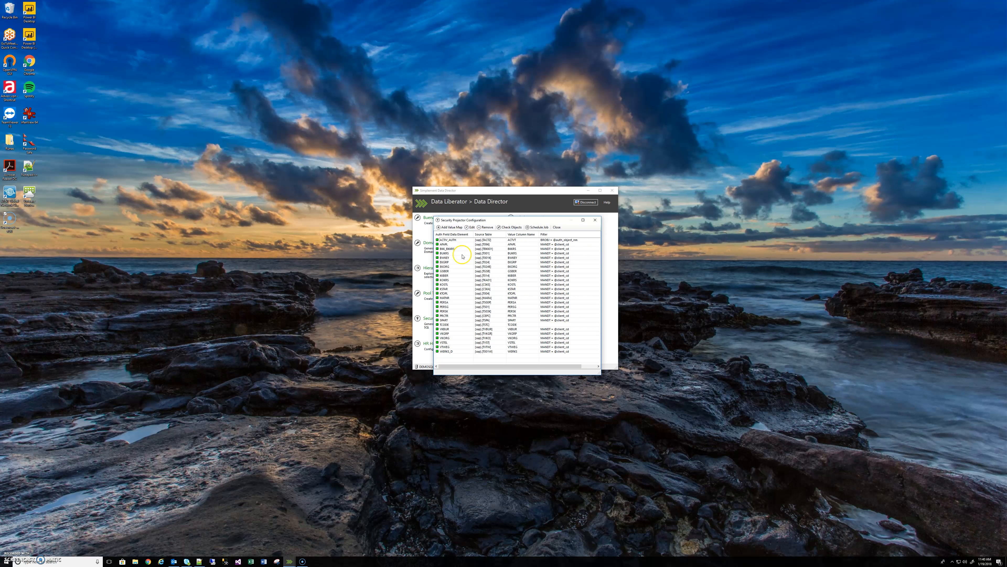
mouse_move(461, 284)
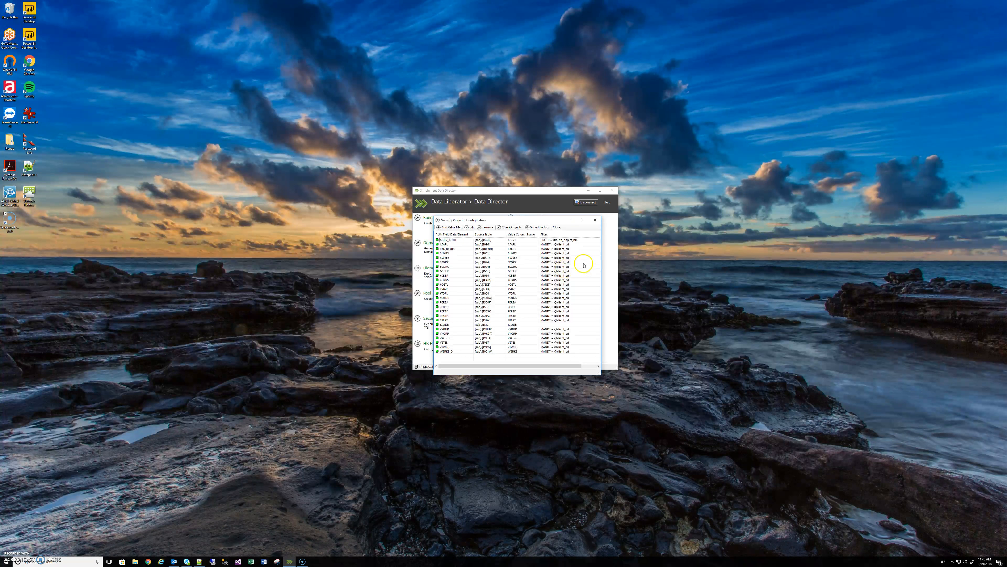
mouse_move(466, 251)
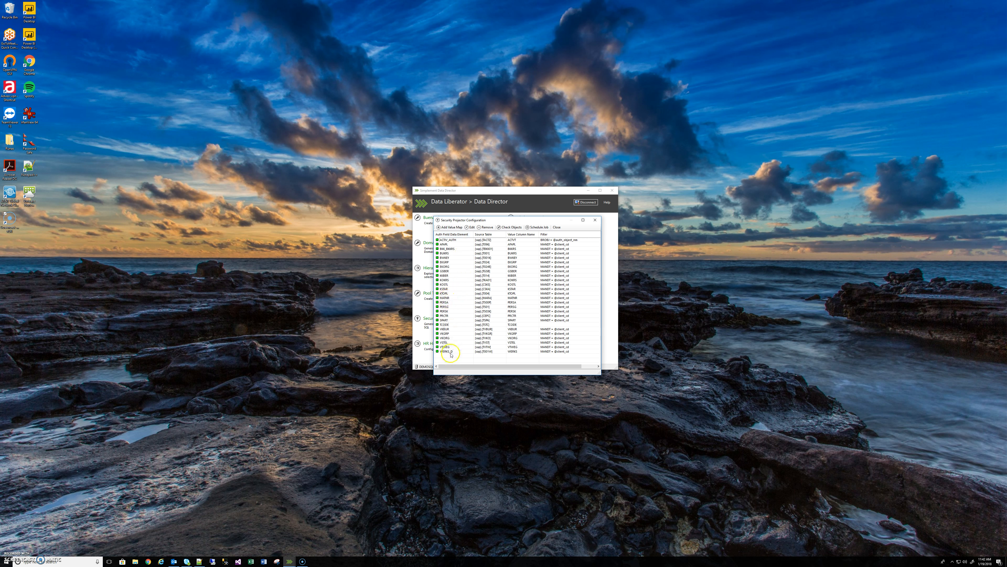
mouse_move(464, 274)
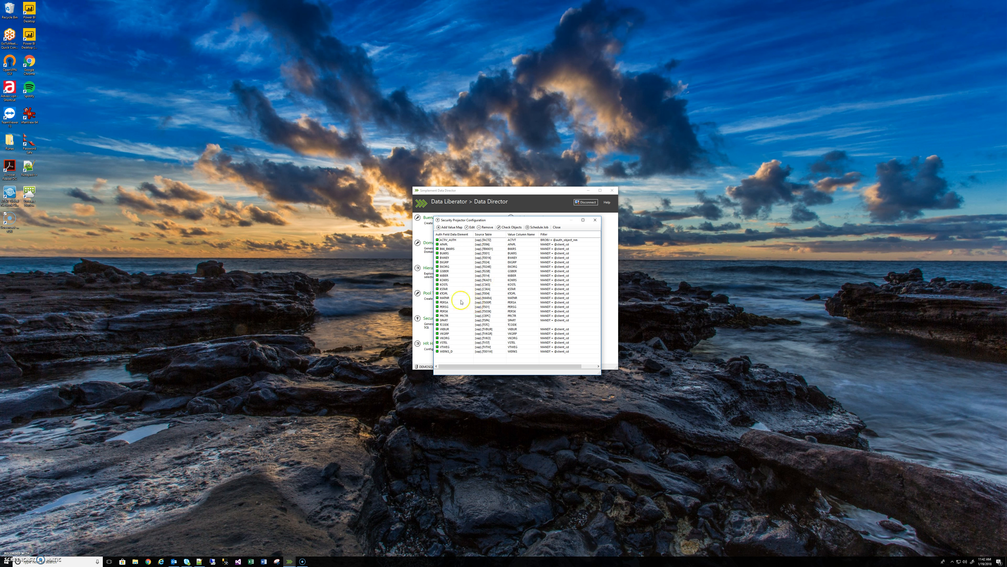
mouse_move(486, 299)
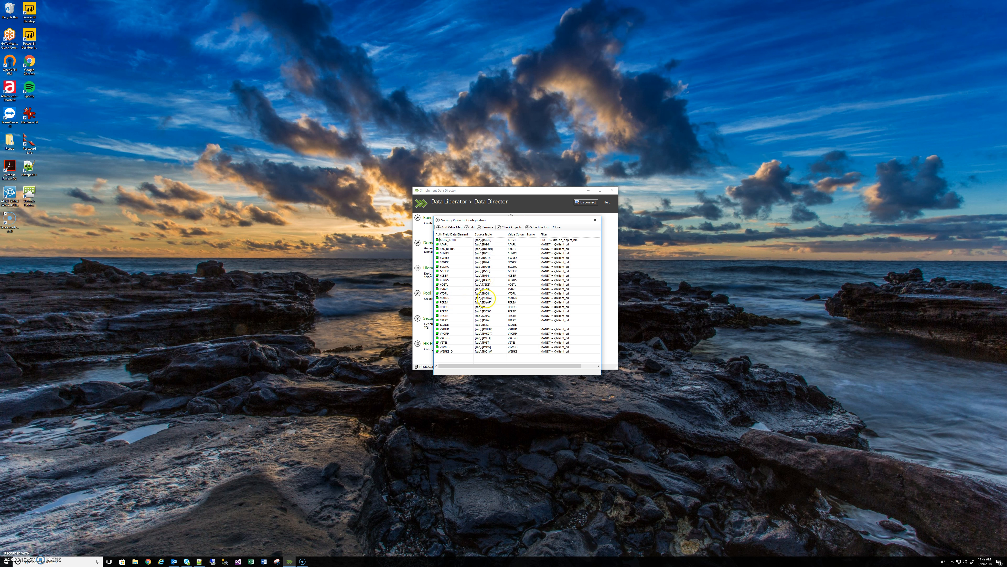
mouse_move(459, 282)
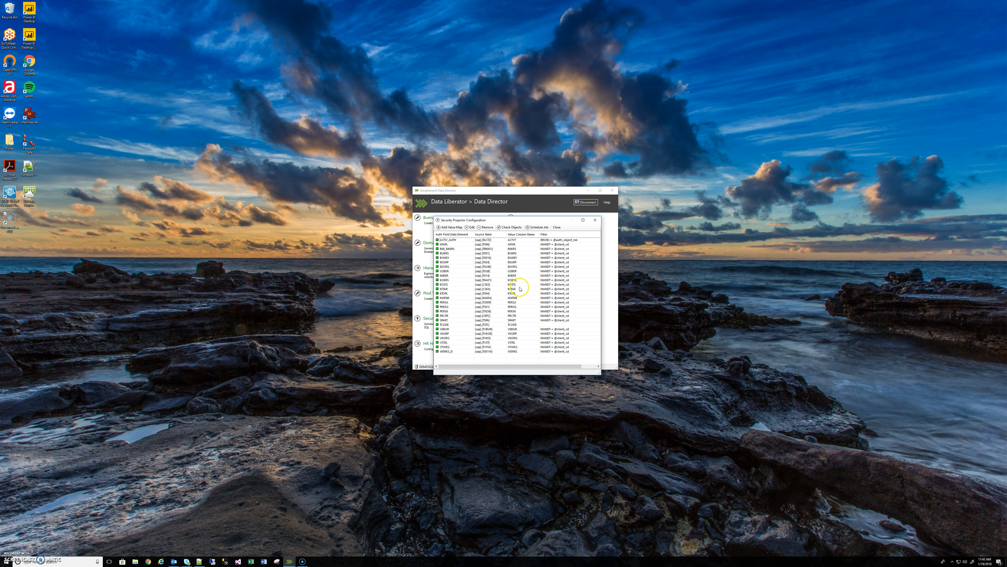
left_click_drag(514, 191, 450, 177)
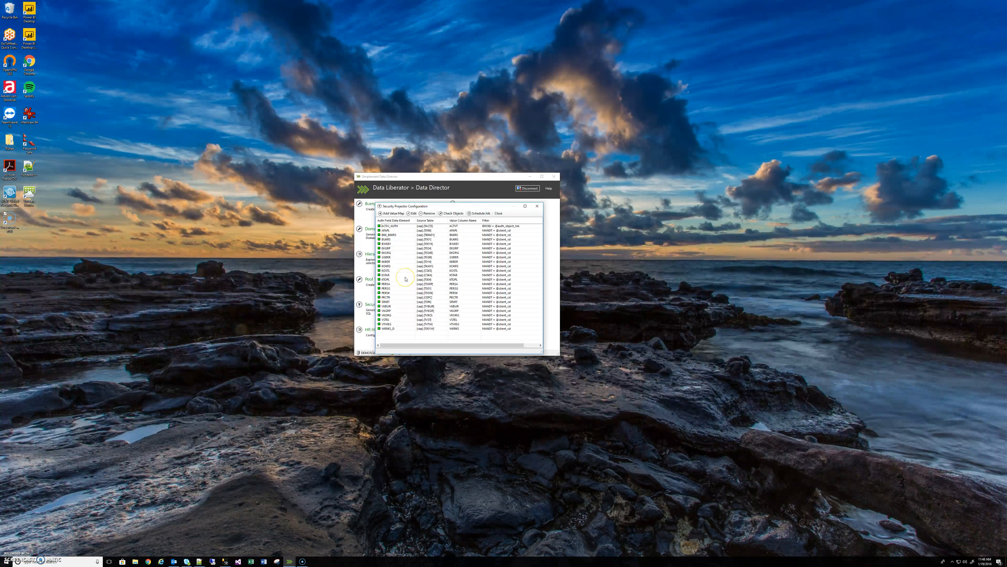
mouse_move(405, 278)
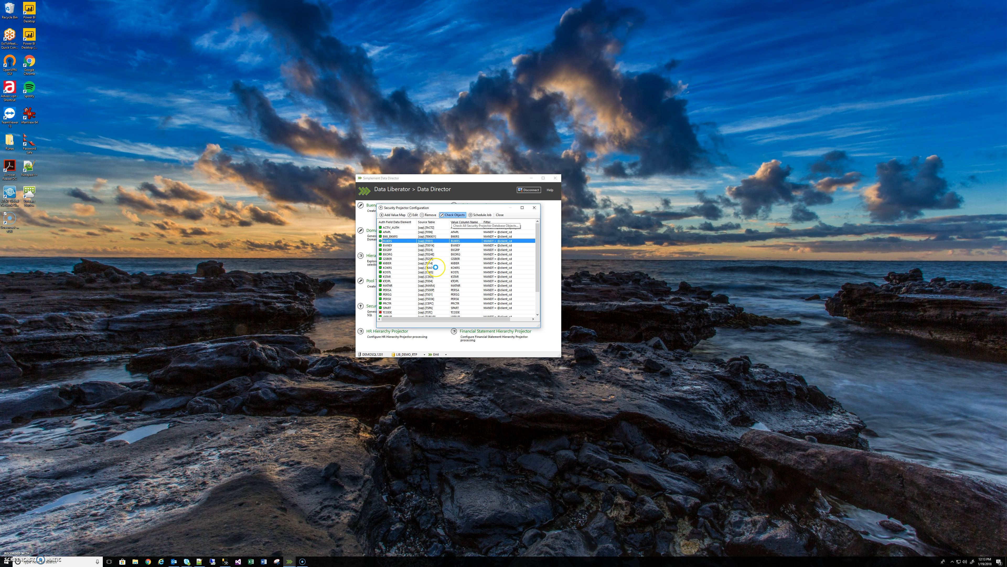
Step: Show the Security Projector Objects list and inspect its replicated tables, indexes and views
left_click(453, 214)
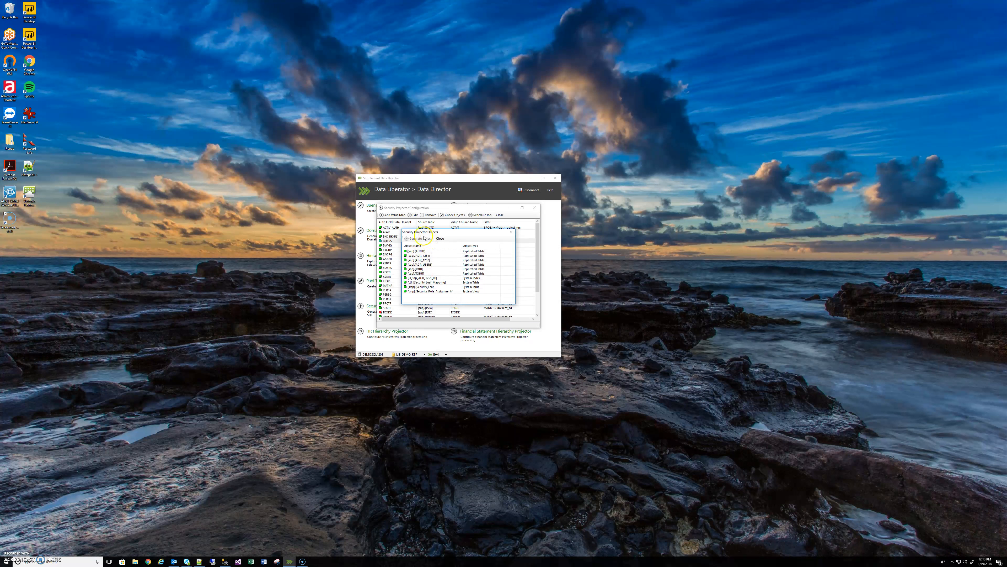
left_click(444, 256)
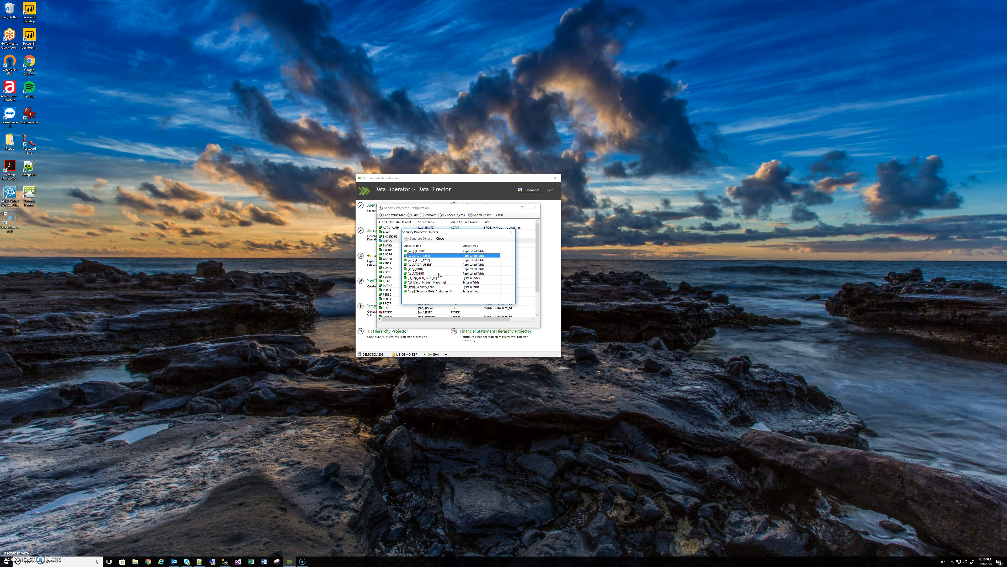
left_click(424, 251)
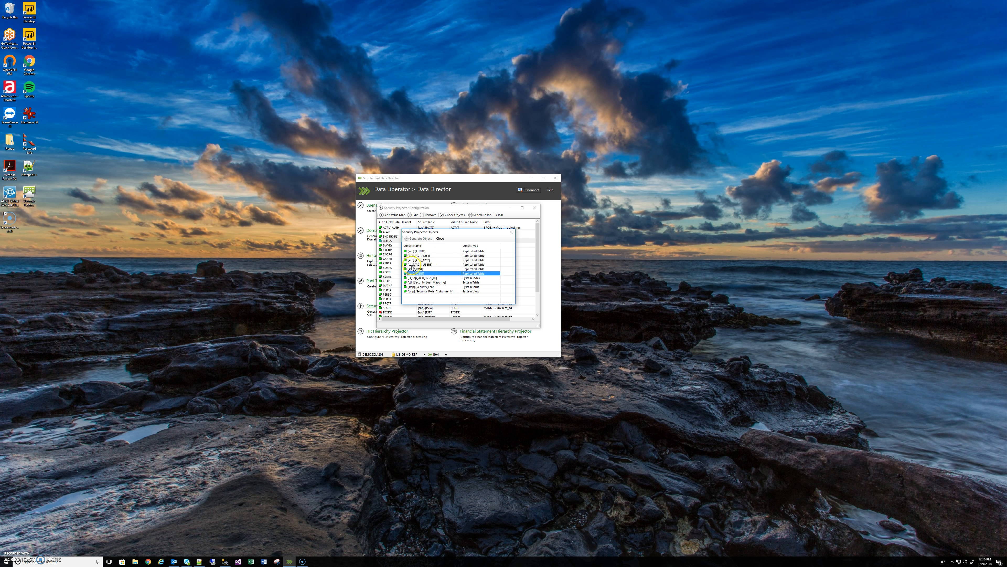
left_click(437, 264)
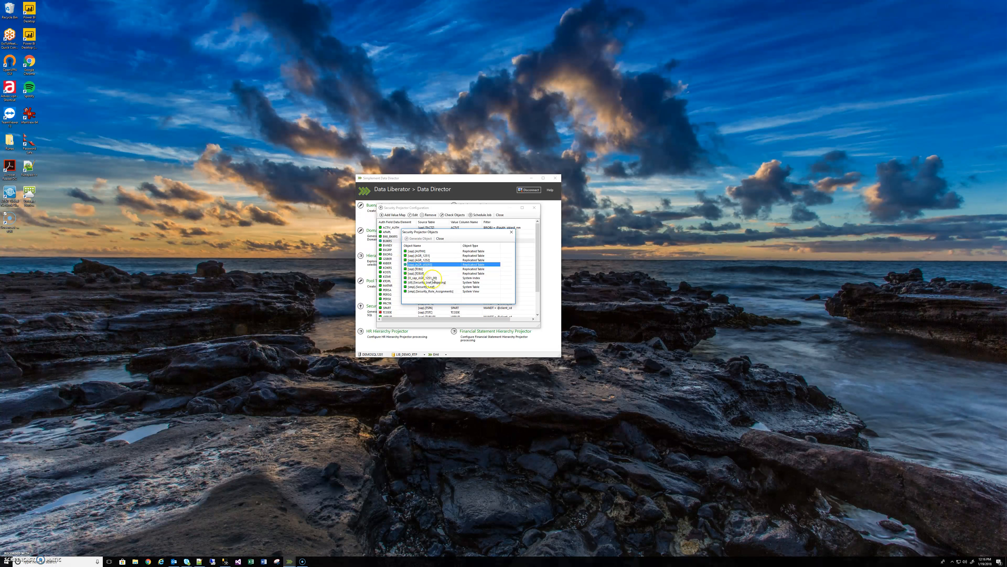
left_click(427, 291)
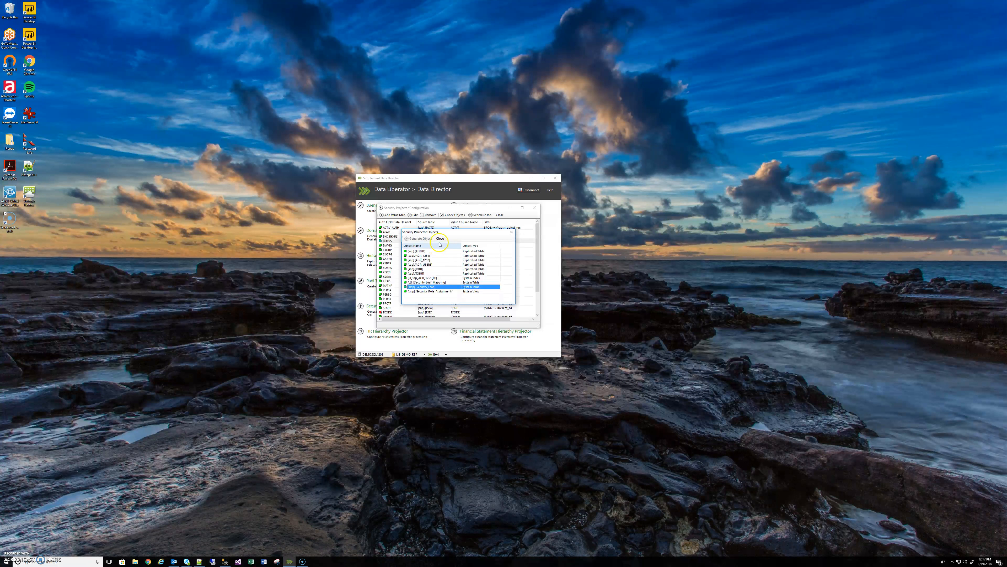
Step: Close the objects list and start a Security Projector Processing job form
left_click(440, 238)
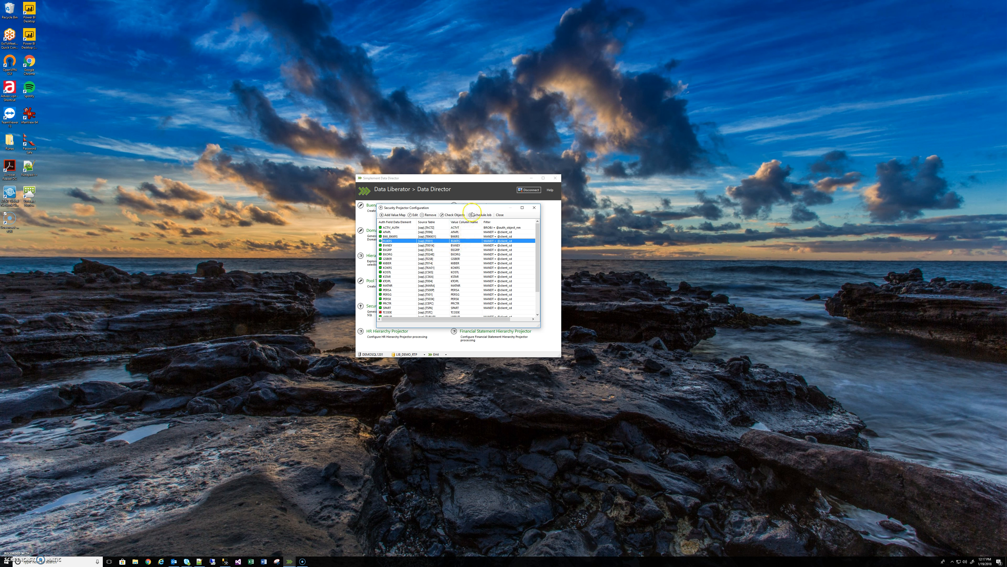
left_click(478, 214)
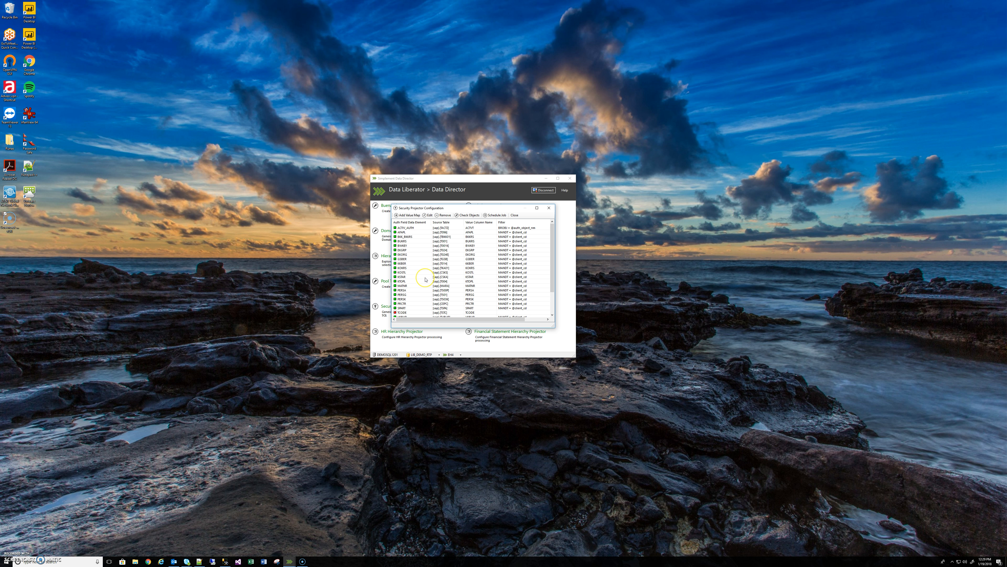
mouse_move(425, 278)
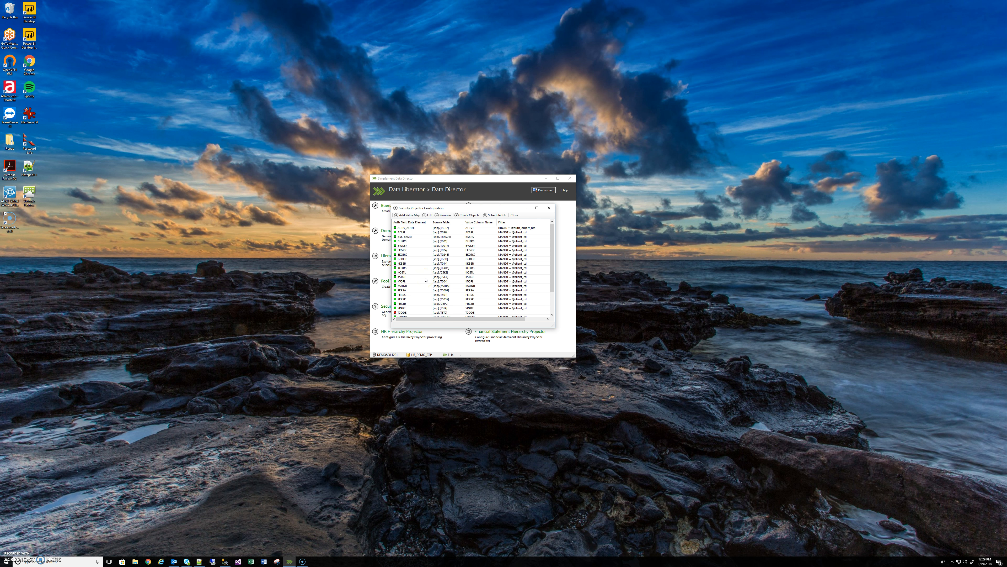
left_click(494, 215)
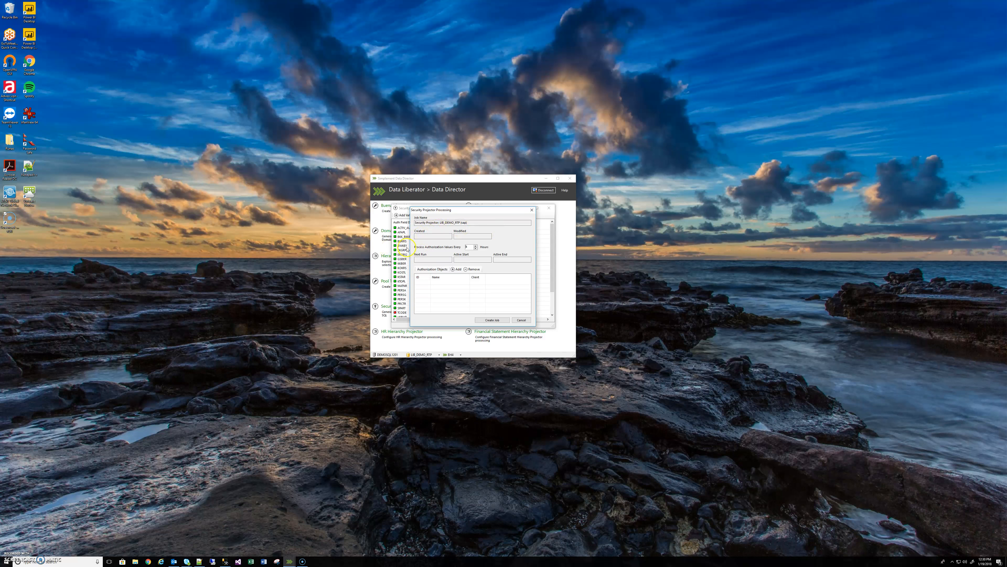
mouse_move(512, 238)
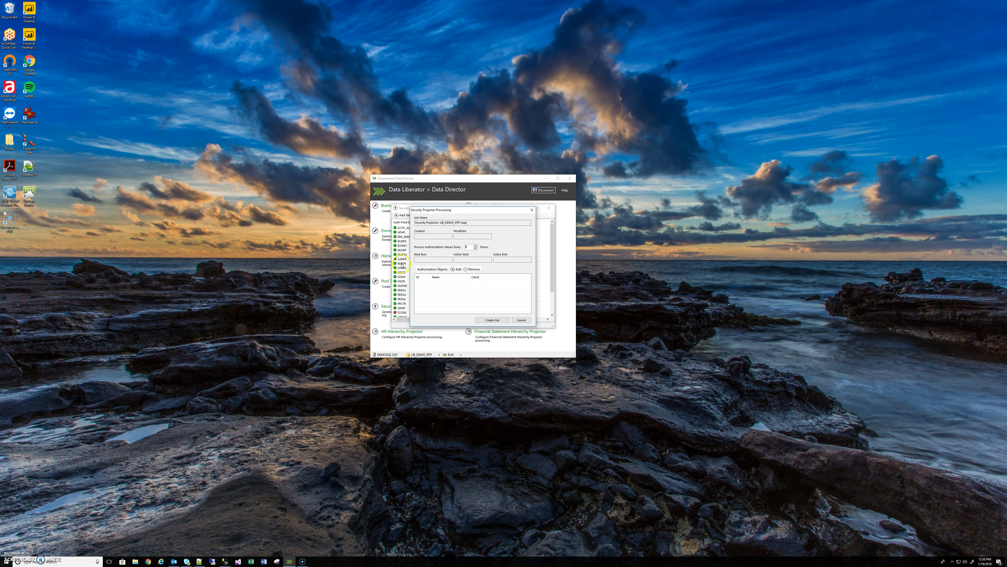
mouse_move(526, 236)
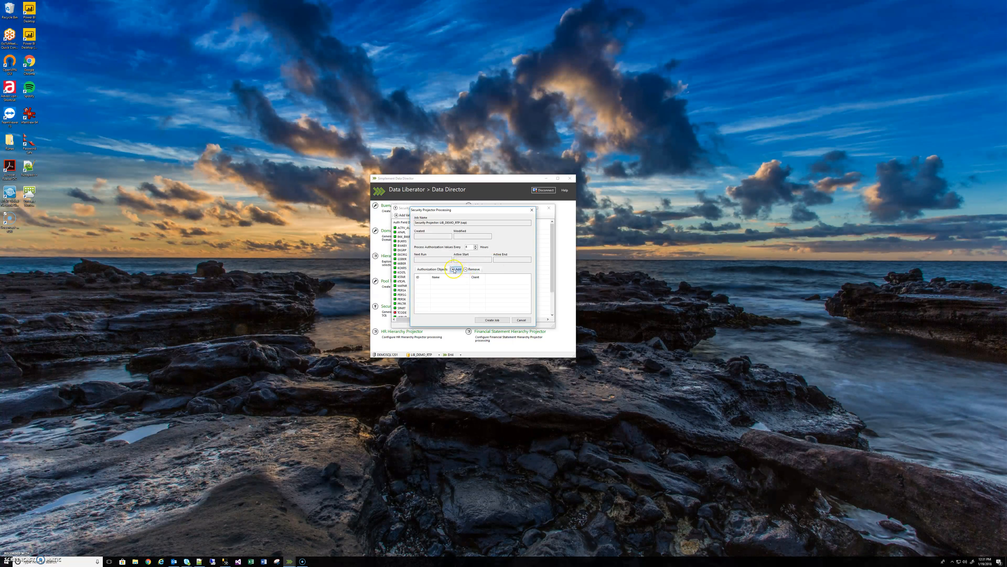
Step: Add a new authorization object entry with client 300 filled in
left_click(456, 269)
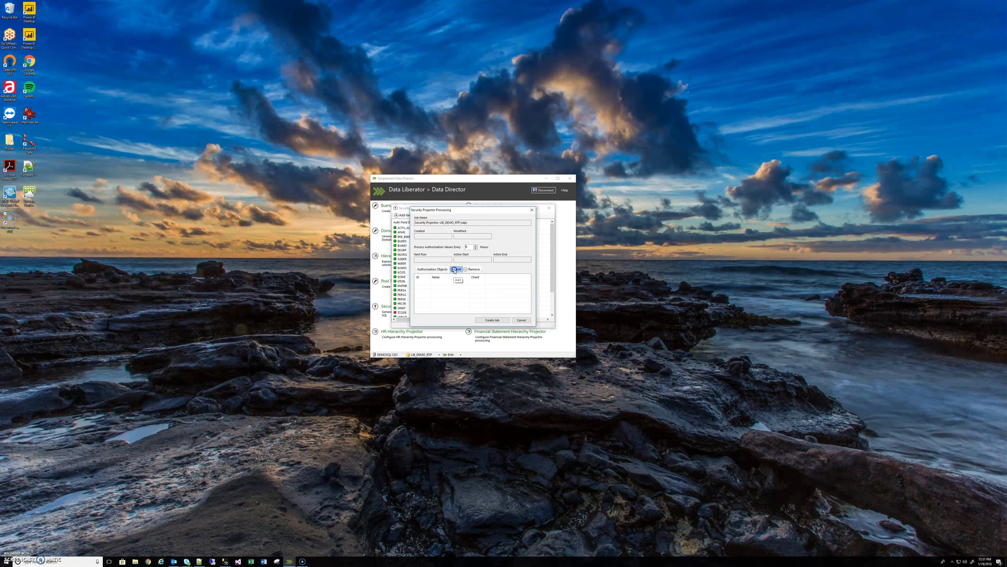
left_click(458, 268)
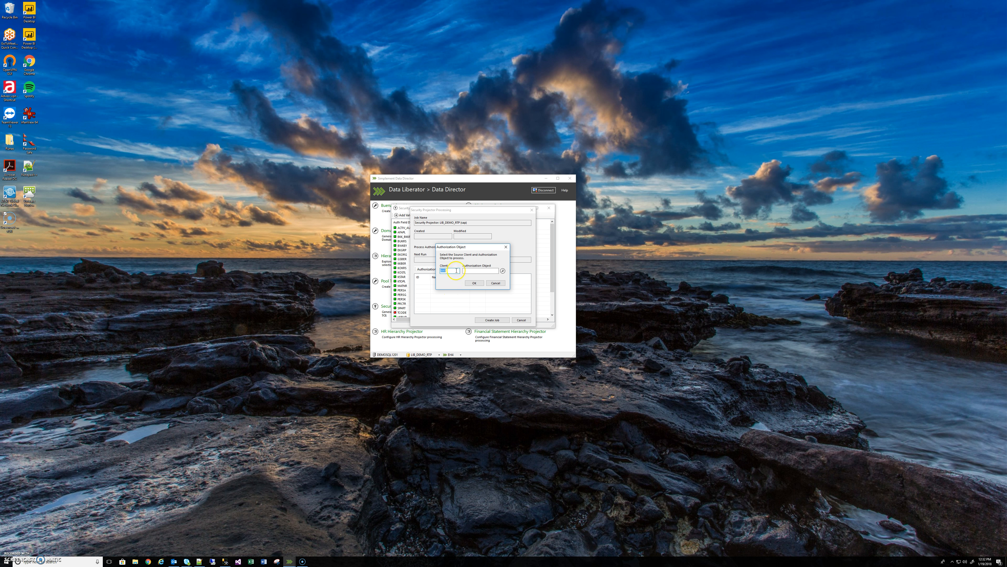
type("300")
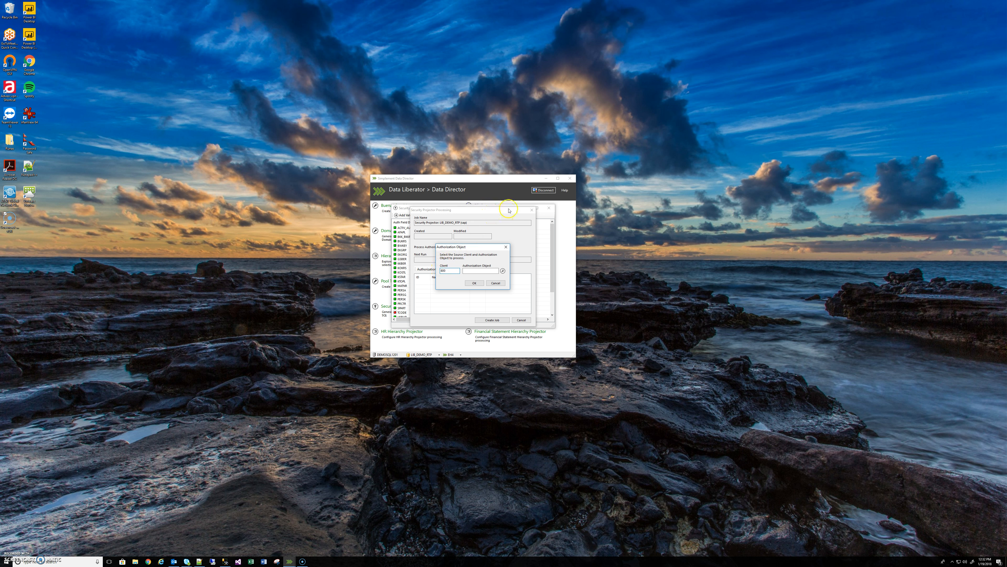
mouse_move(462, 264)
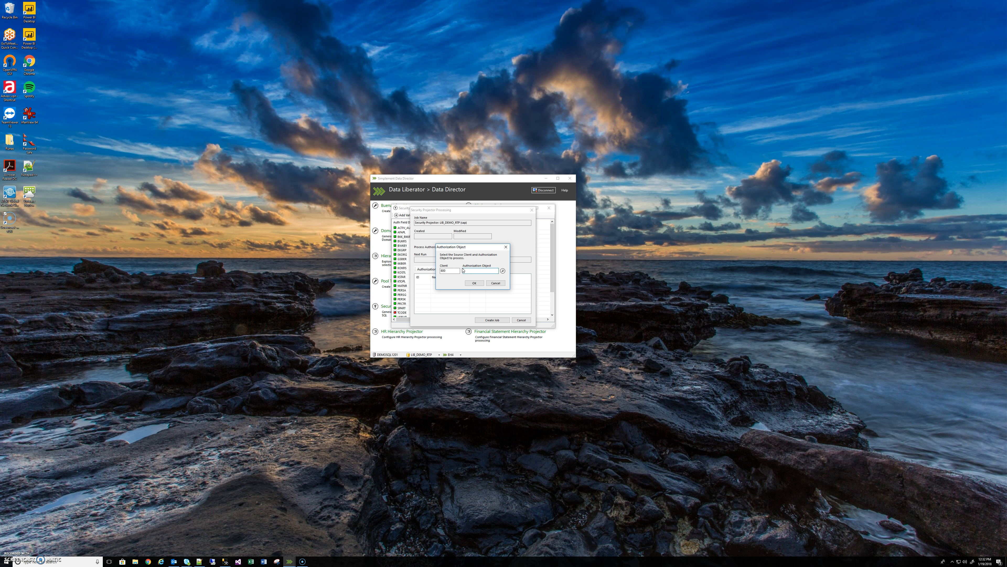
left_click(485, 270)
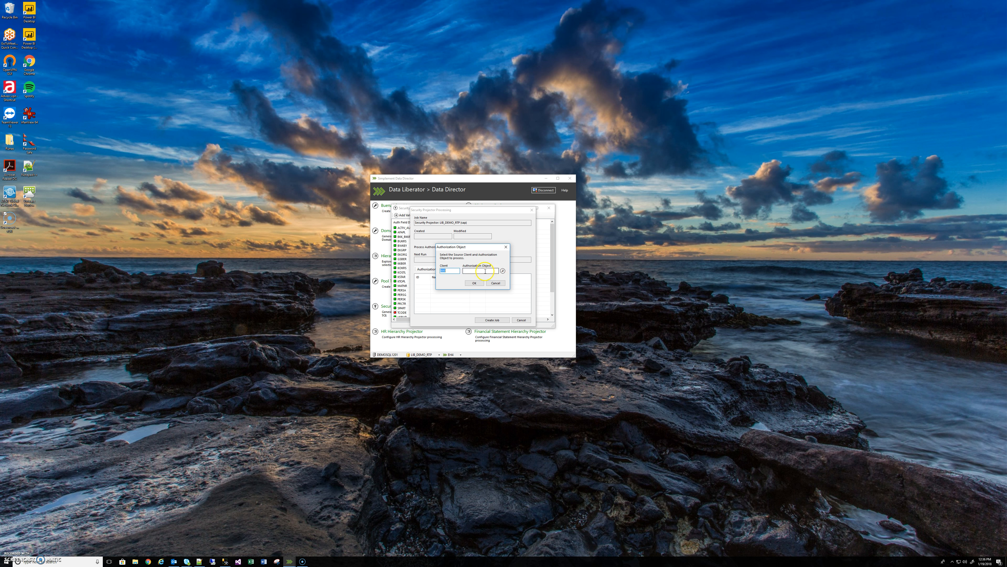
type("300")
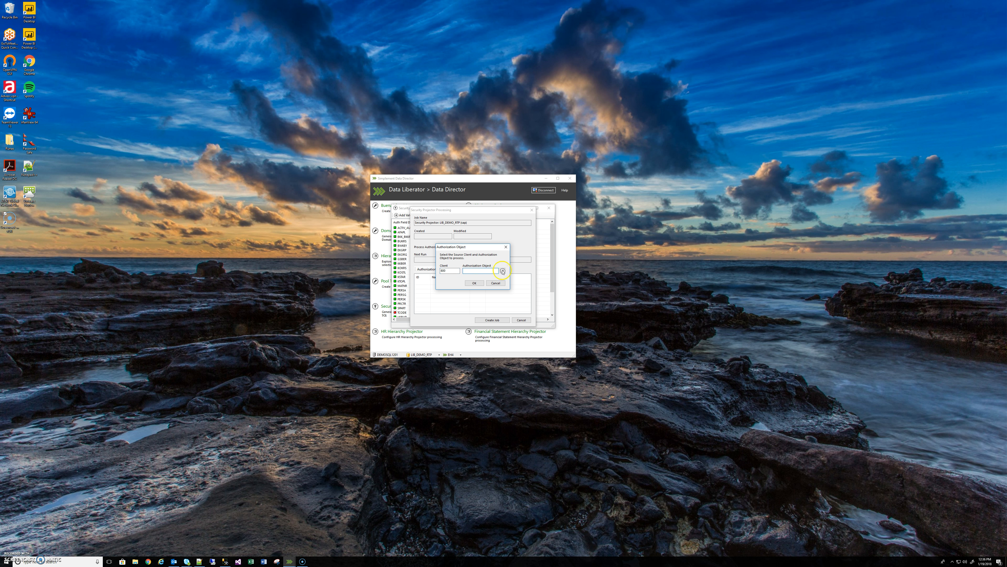
Step: Choose an authorization object from the lookup list for the client 300 entry
left_click(504, 271)
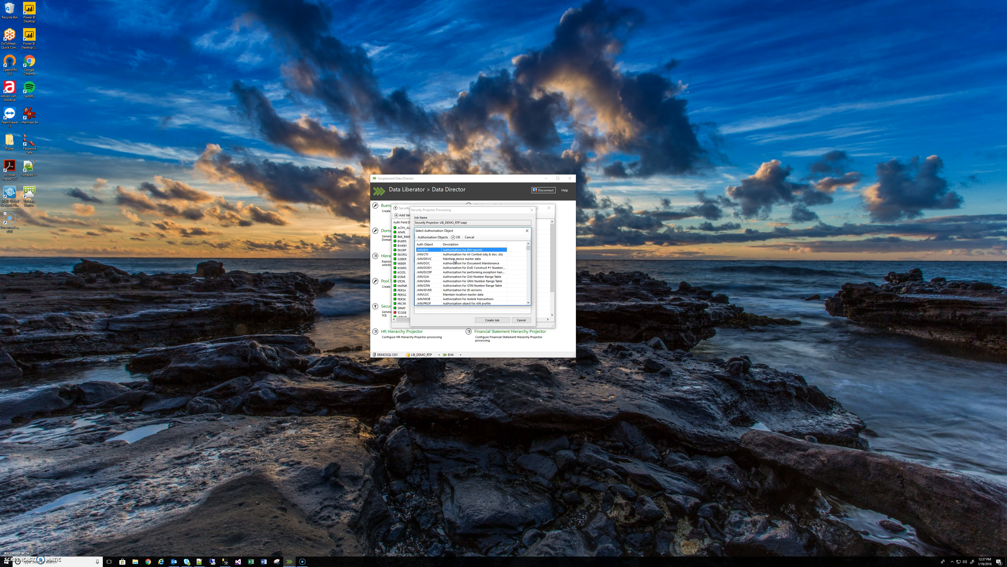
left_click(457, 237)
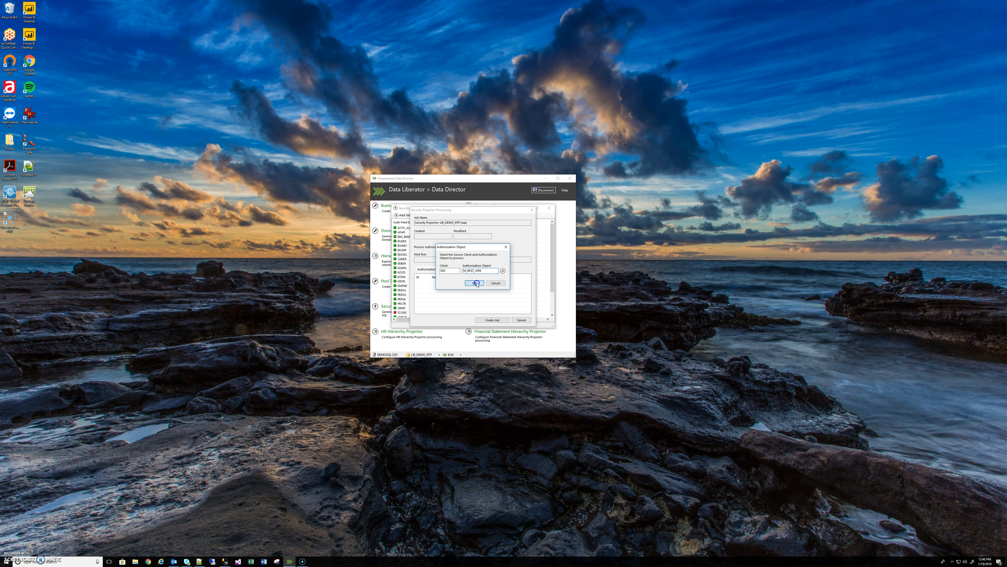
Step: Confirm the authorization object so it appears in the job's list for client 300
left_click(475, 282)
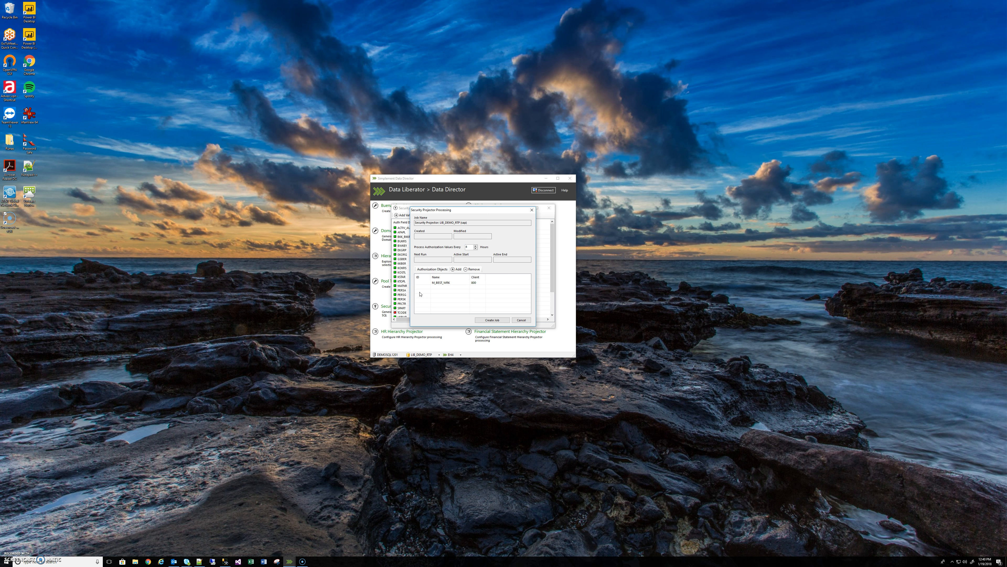
mouse_move(503, 243)
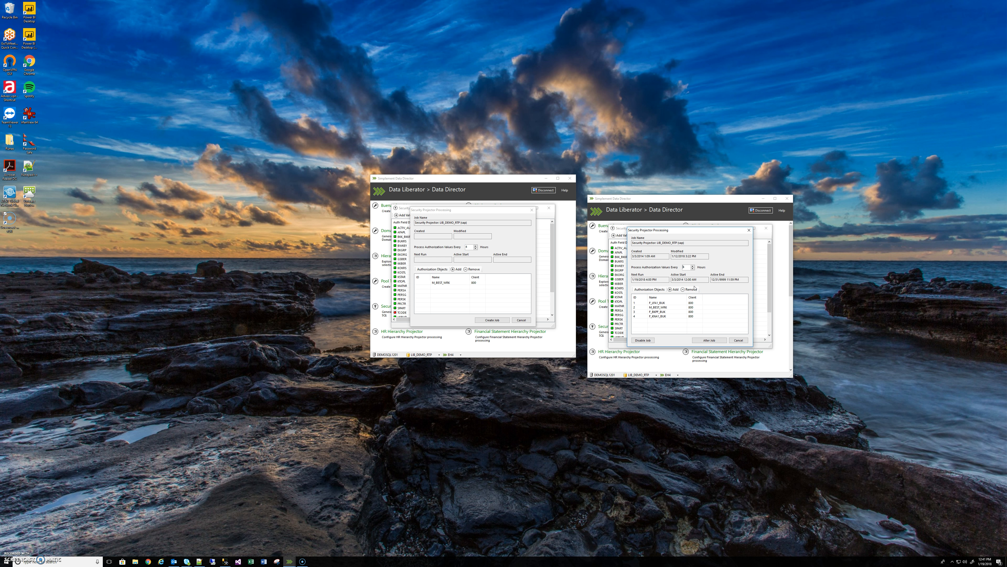
left_click(647, 305)
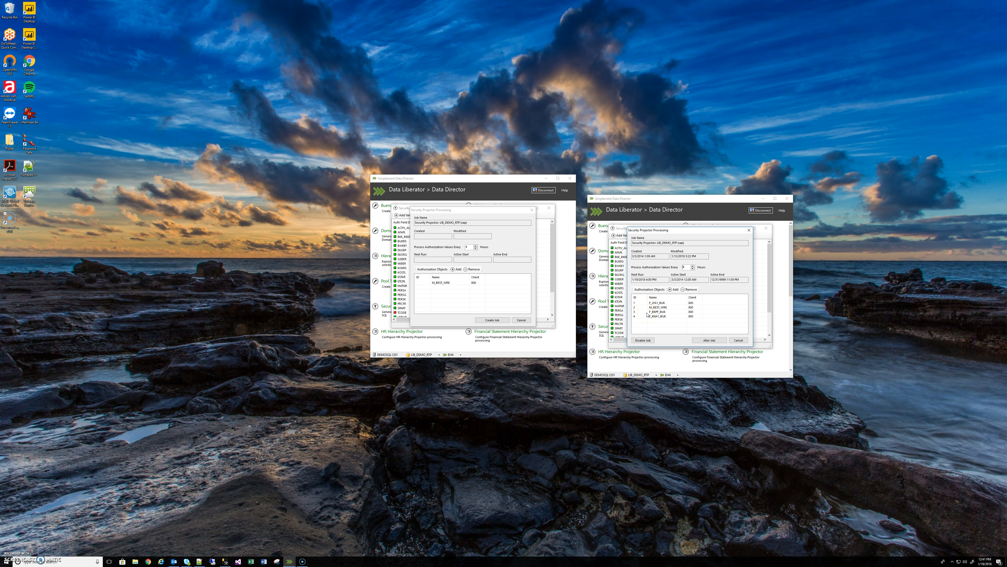
left_click(684, 266)
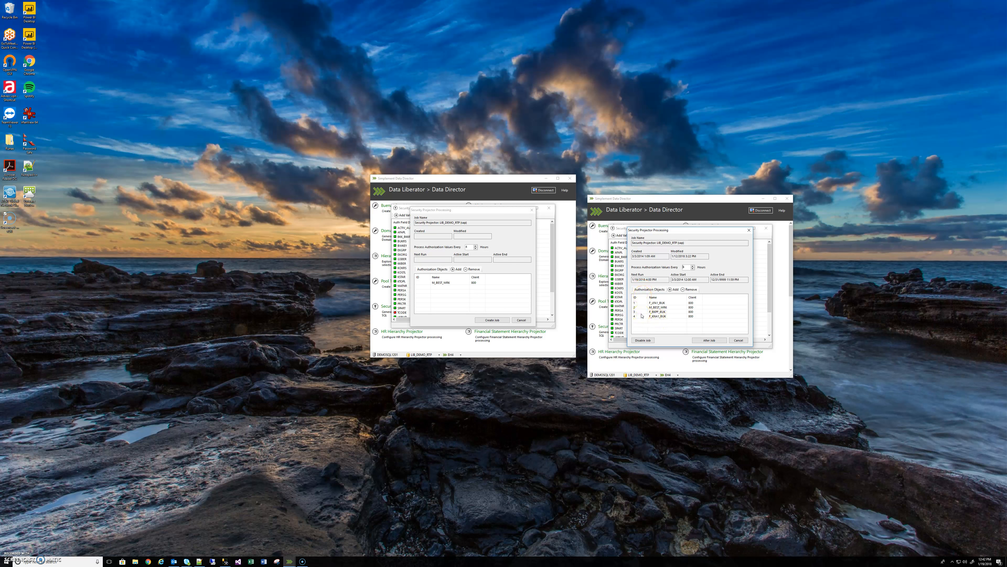
mouse_move(283, 426)
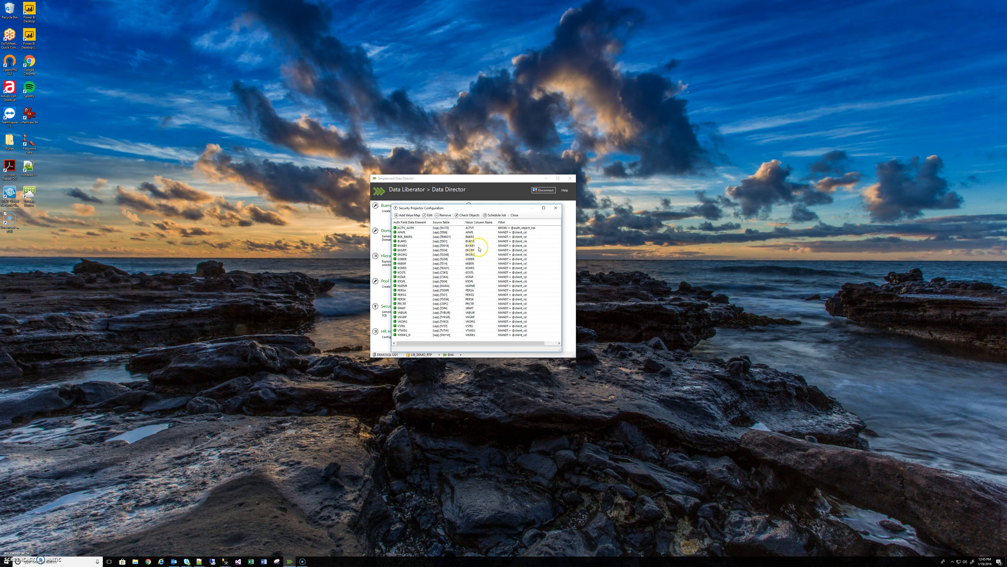
mouse_move(425, 245)
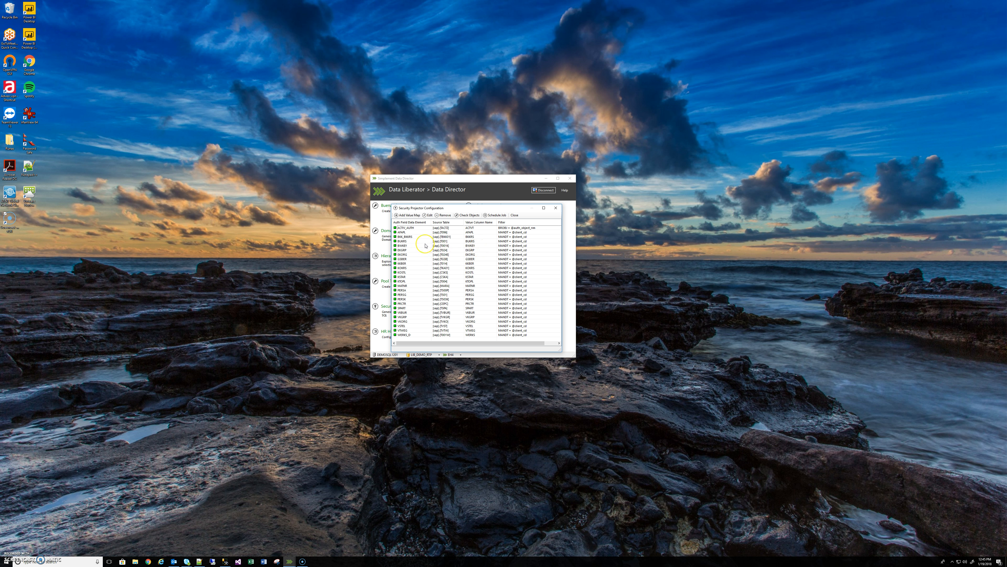
mouse_move(420, 233)
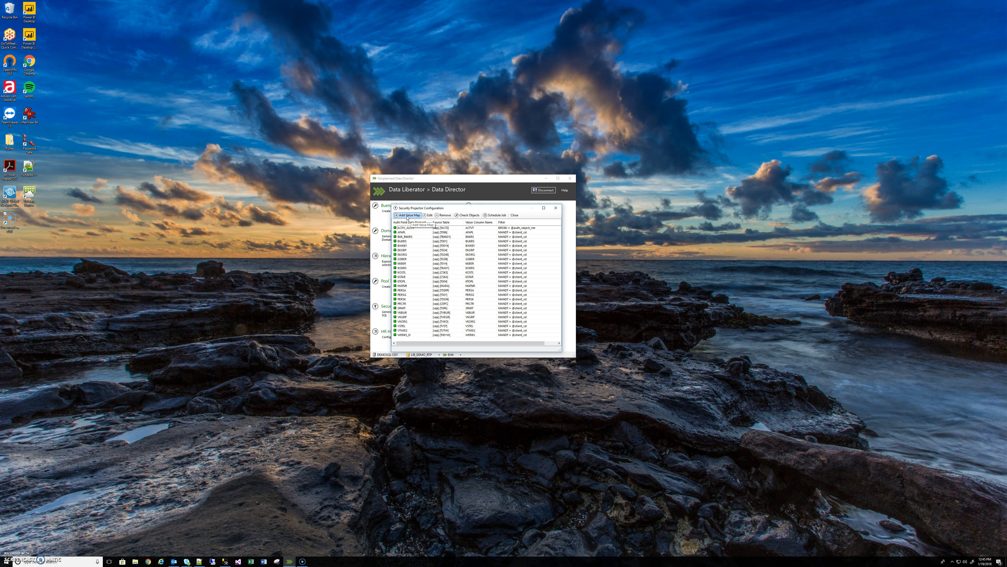
mouse_move(413, 285)
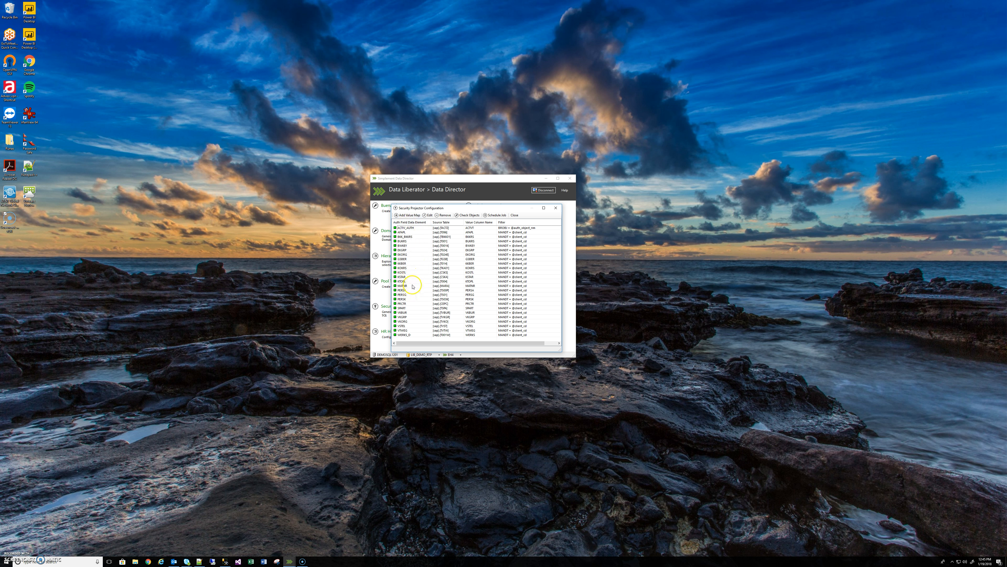
mouse_move(424, 270)
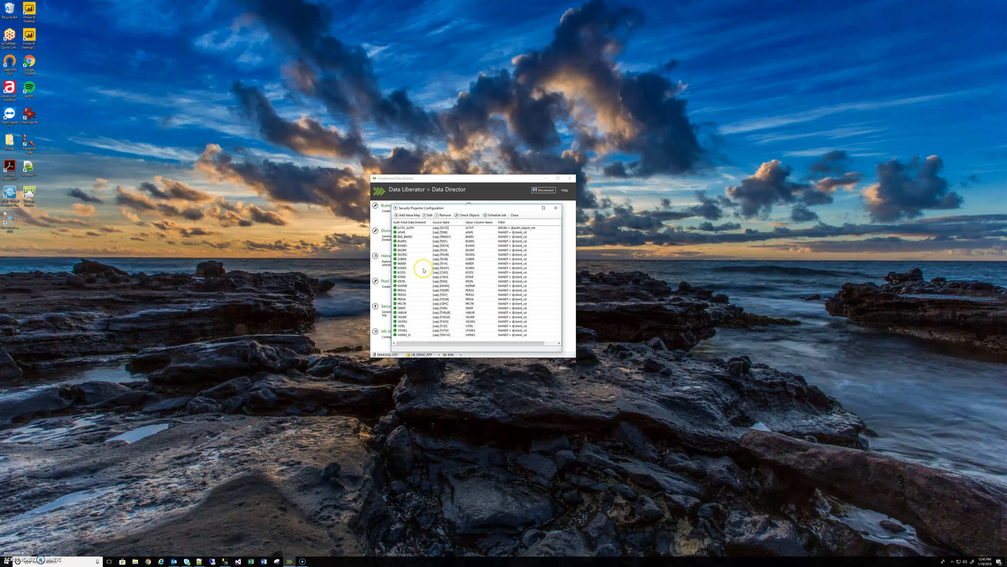
mouse_move(413, 258)
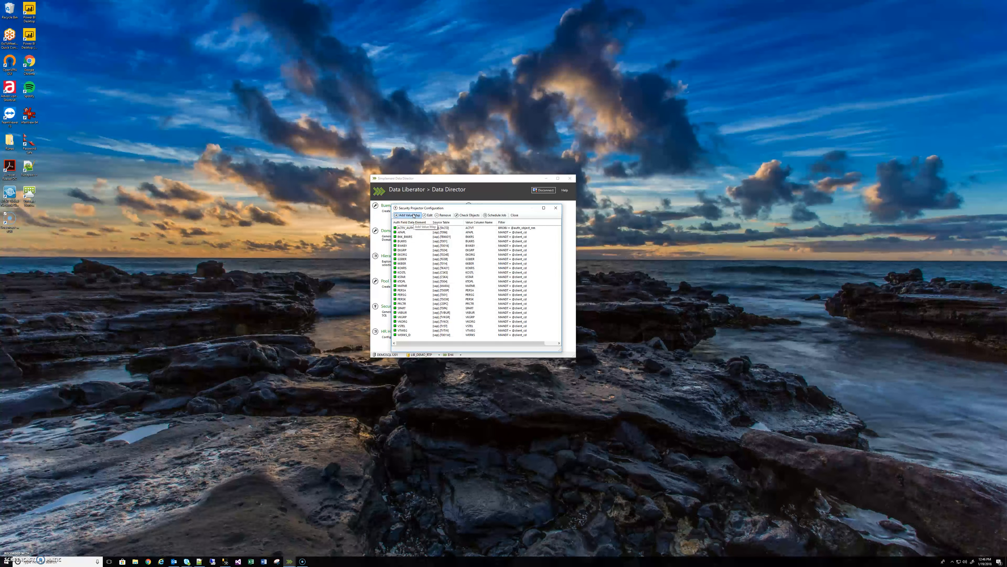
Step: Add a value map on table TSTC, column TCODE, filtered on MANDT
left_click(405, 214)
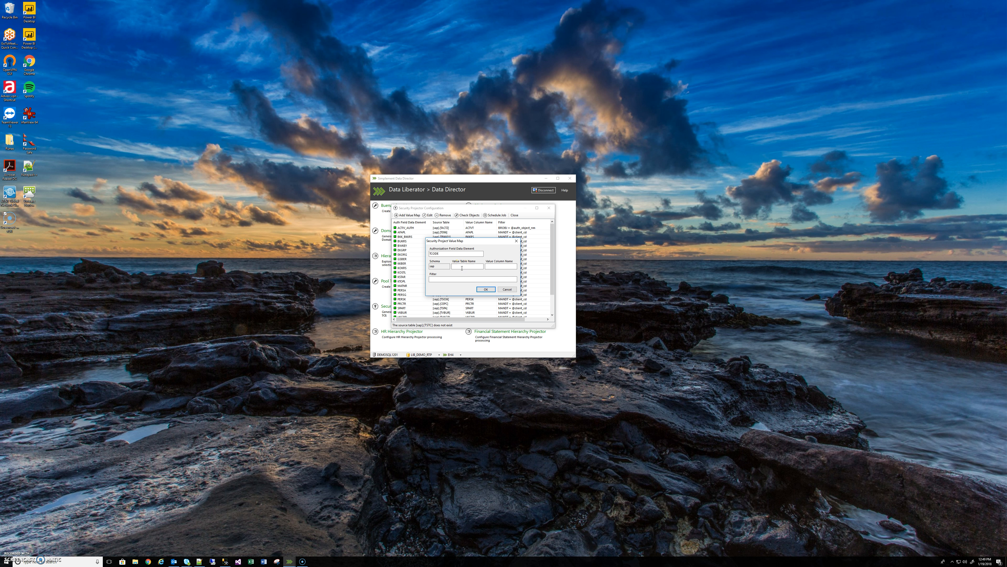
type("TSTC")
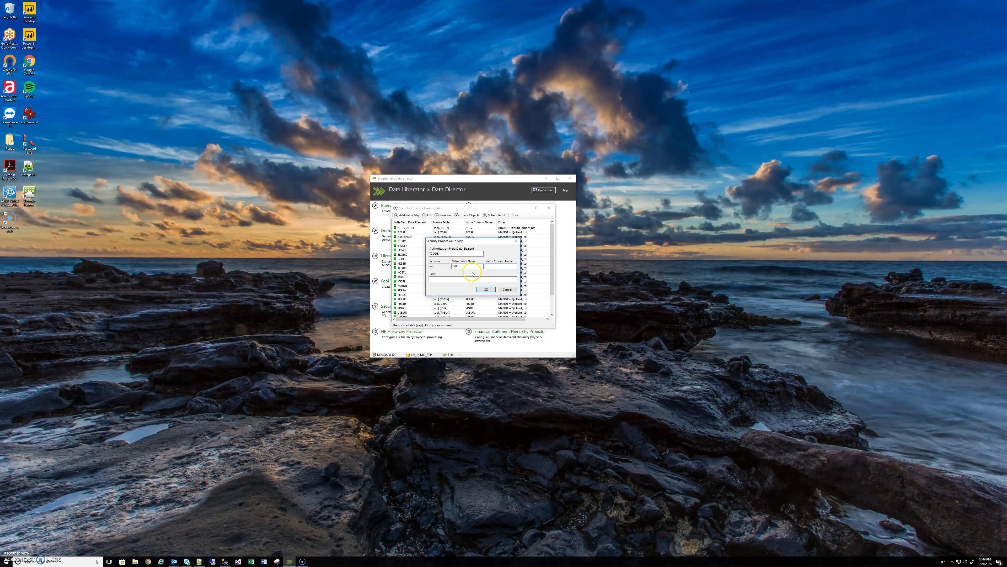
type("TCODE")
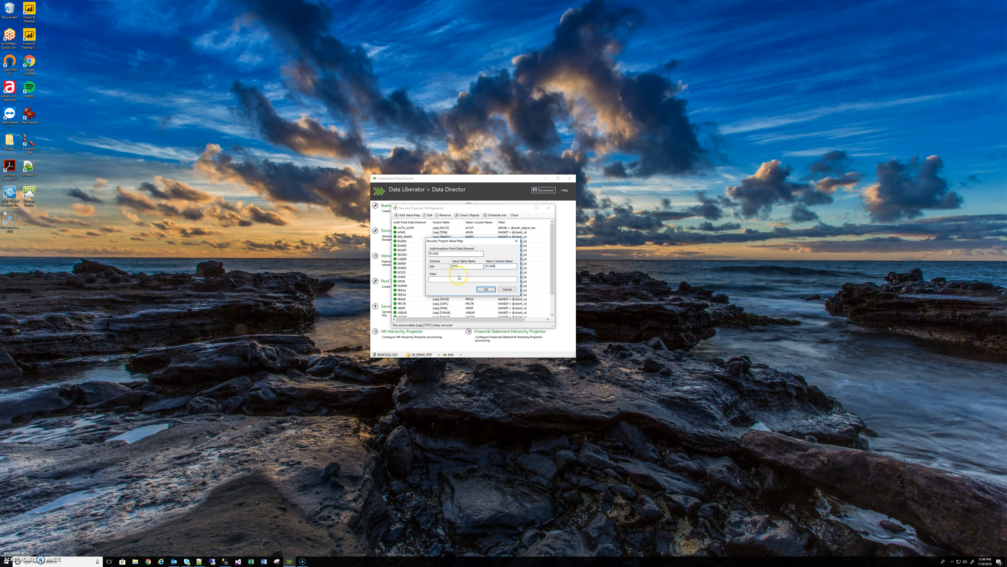
type("MANDT= @client_cd")
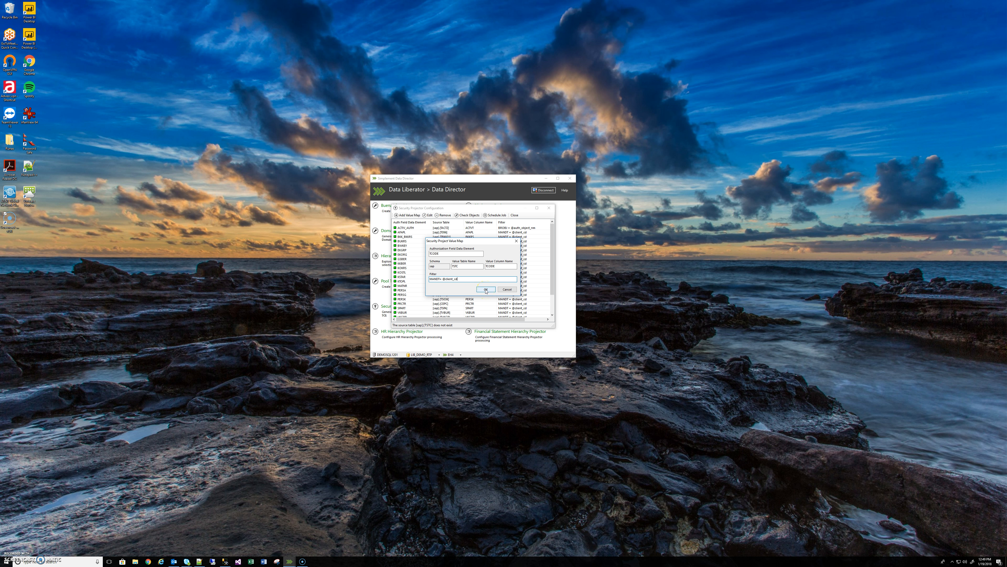
left_click(486, 289)
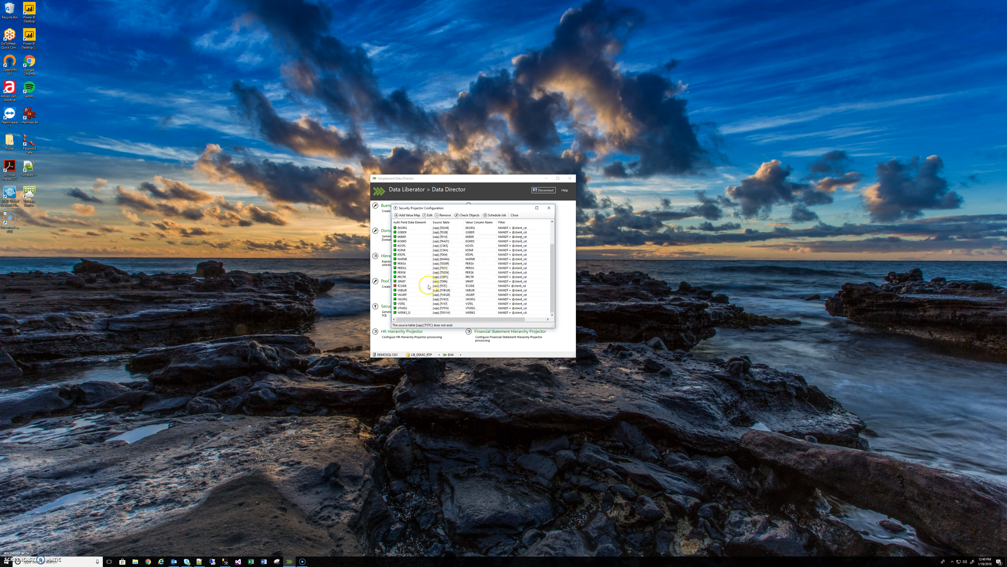
left_click(421, 286)
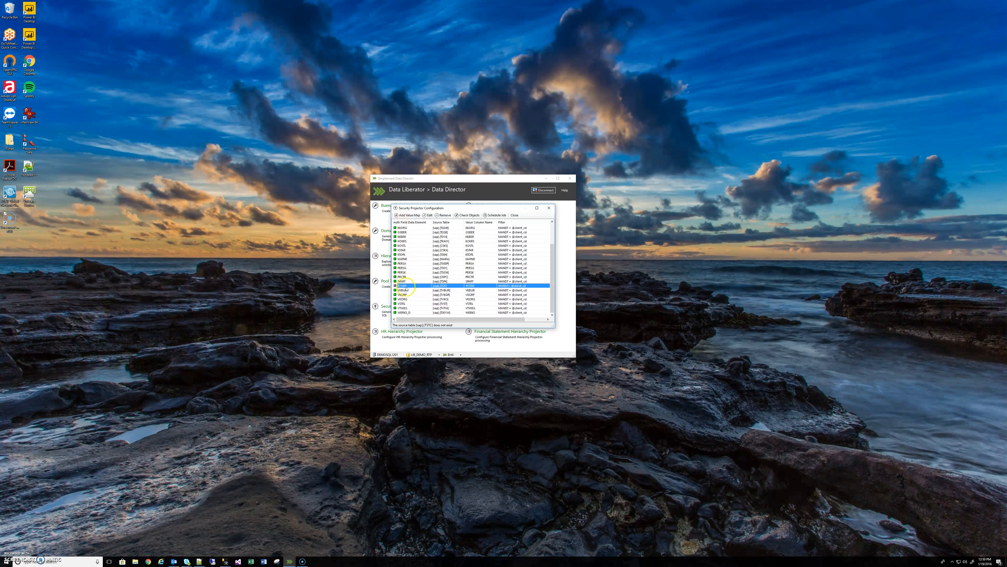
left_click(403, 286)
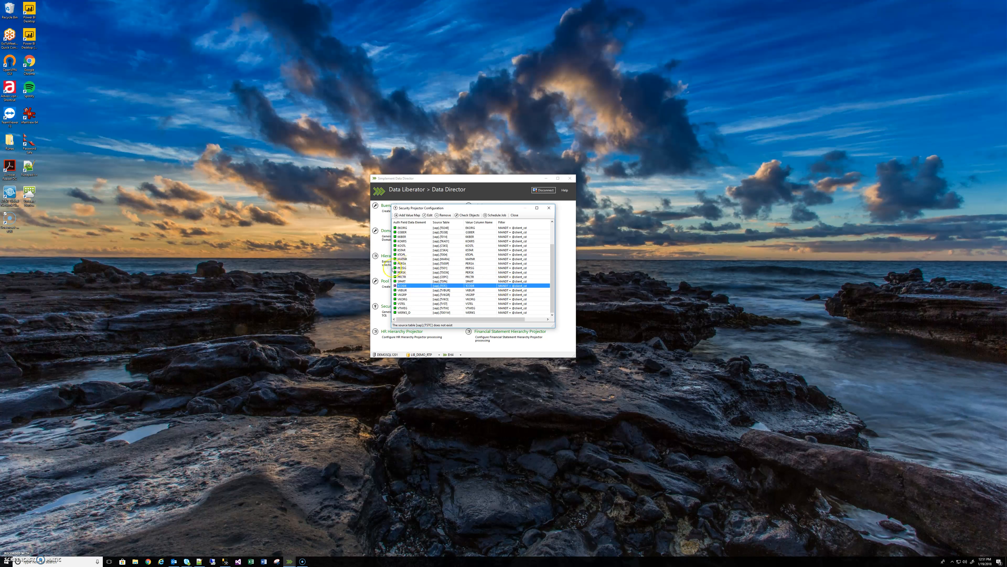
Step: Remove the TCODE value map and confirm the Remove Value Mapping prompt
scroll("down", 3)
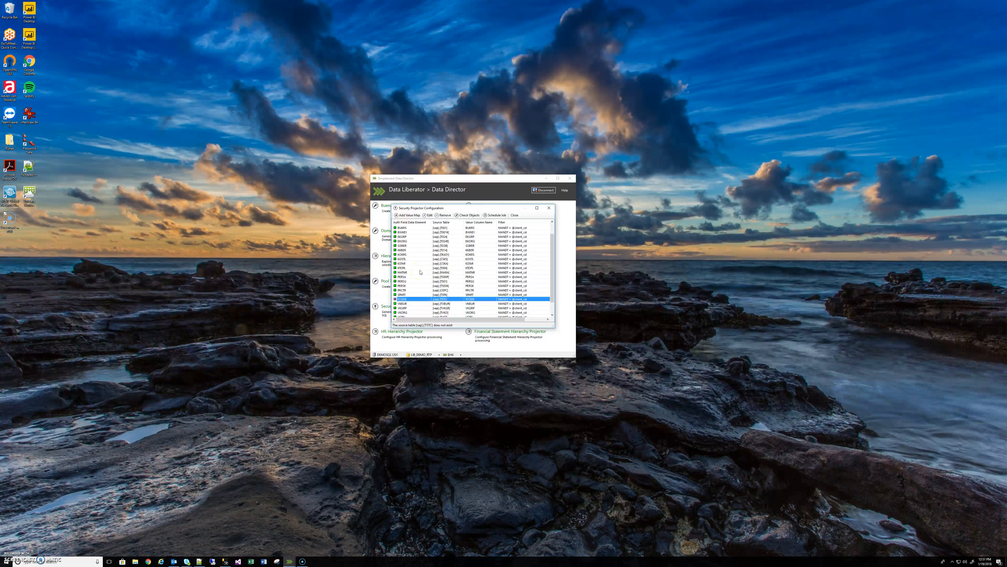
scroll("down", 3)
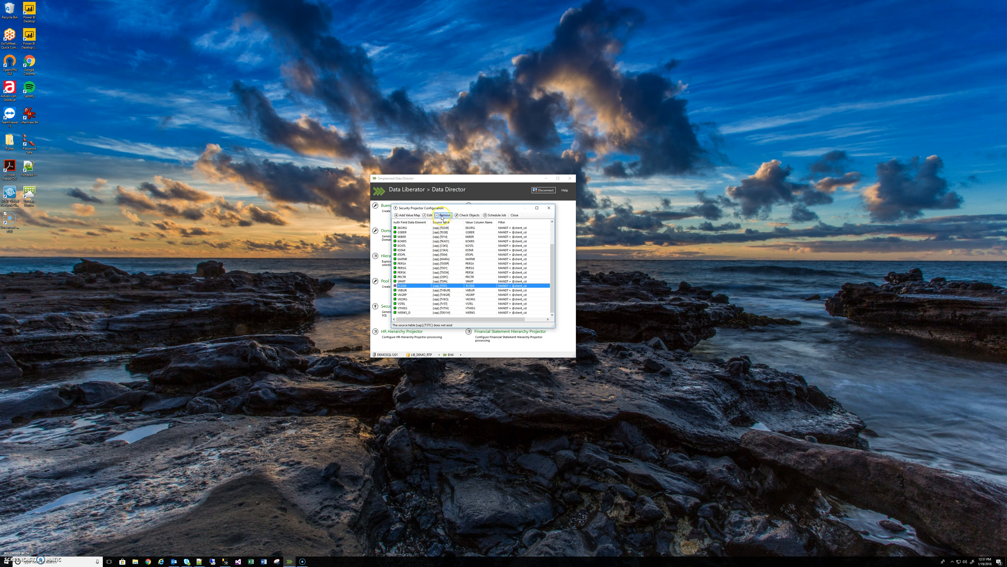
mouse_move(443, 215)
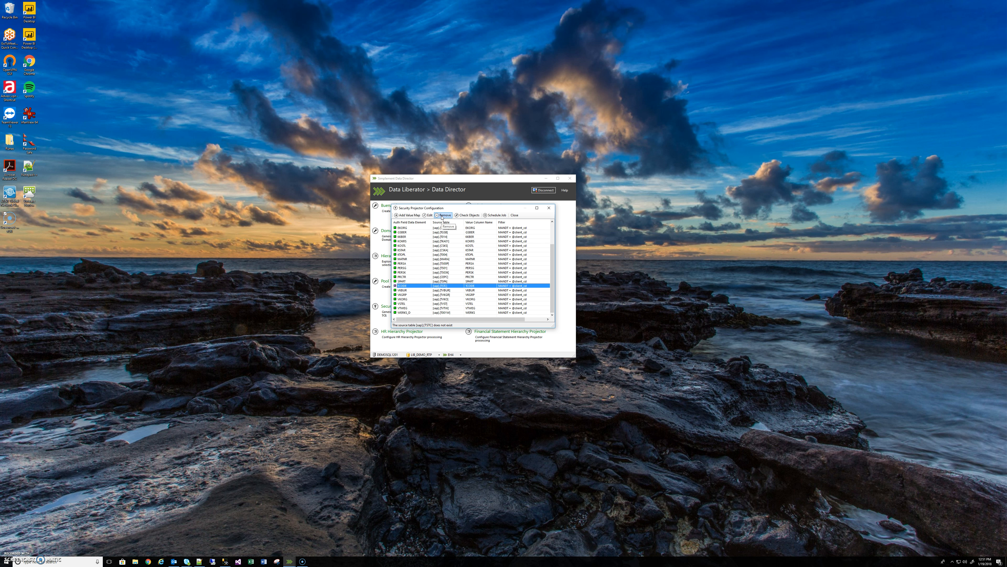
left_click(443, 214)
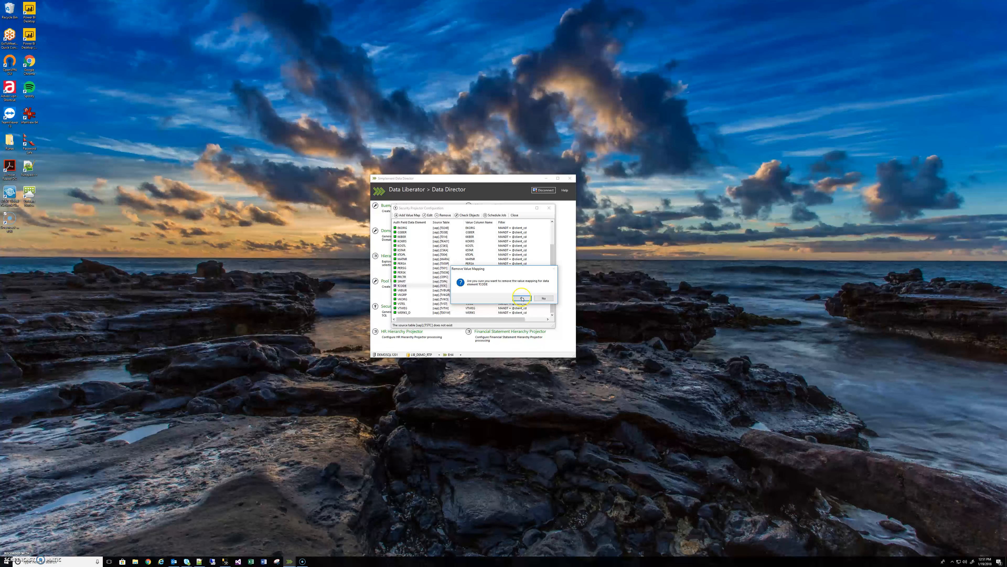
left_click(522, 298)
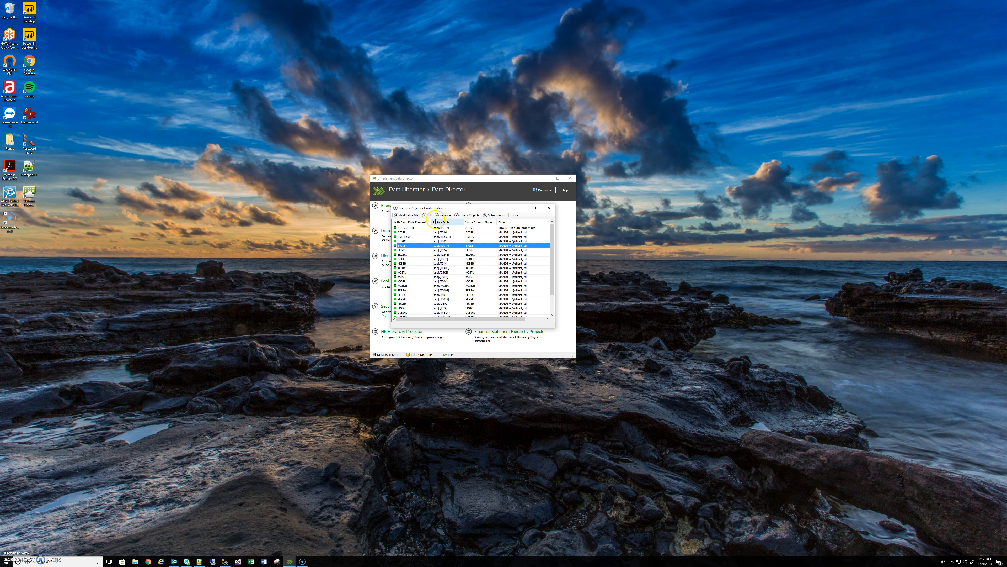
Step: Close Security Projector Configuration, returning to the Data Director tool menu
scroll("down", 3)
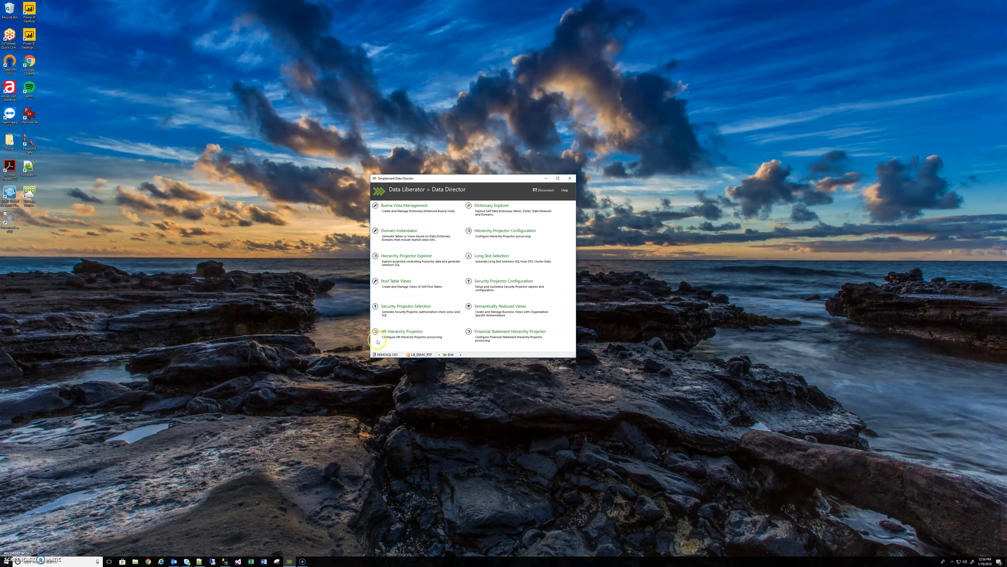
mouse_move(159, 424)
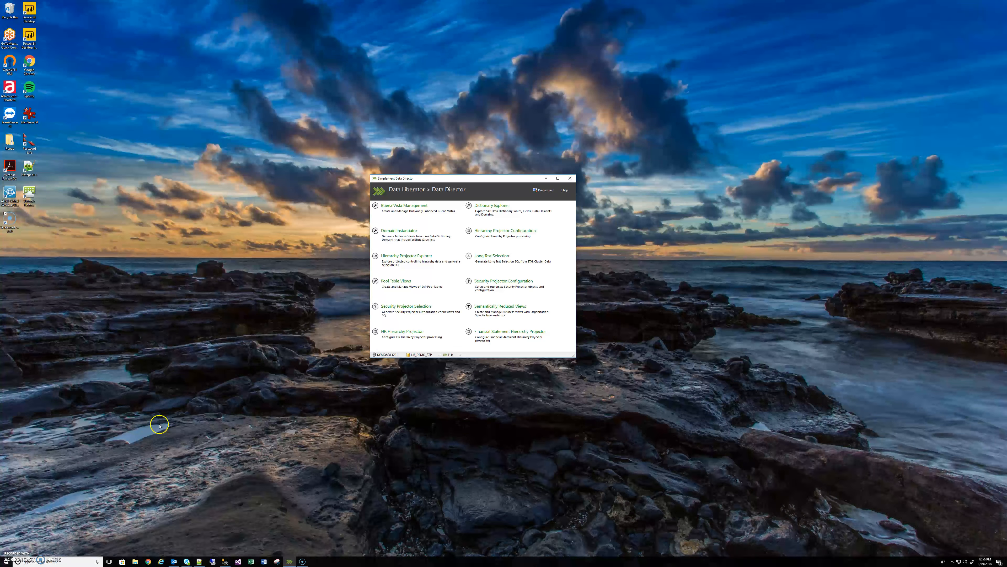